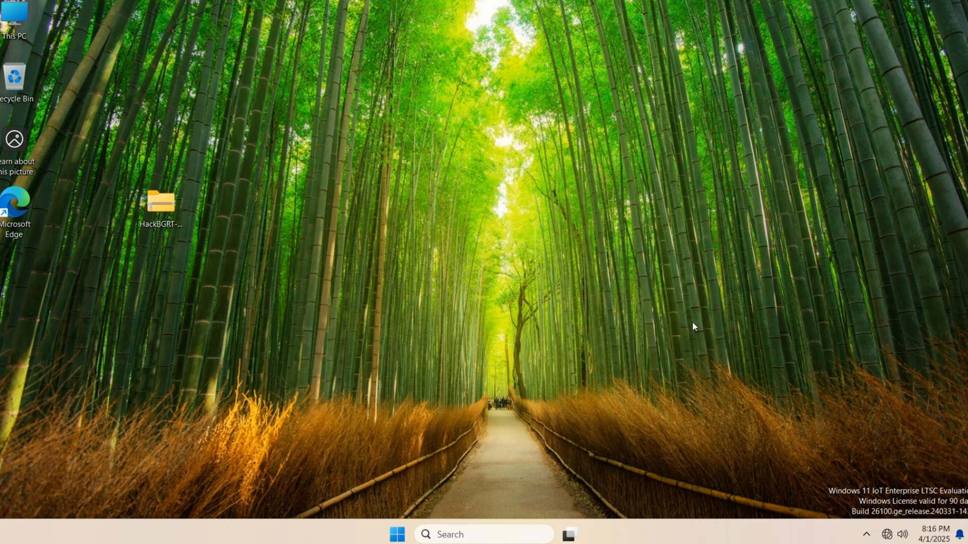
pyautogui.moveTo(645, 395)
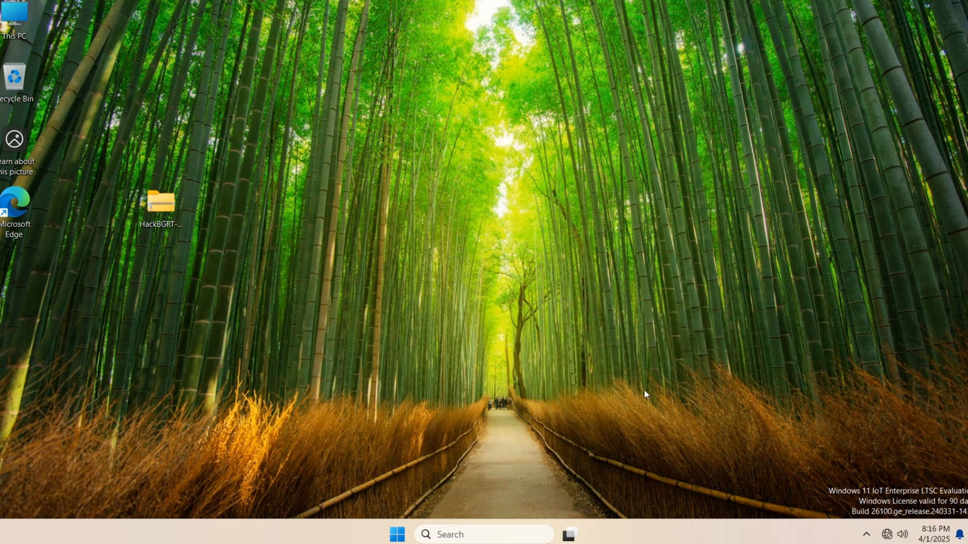
pyautogui.moveTo(484, 132)
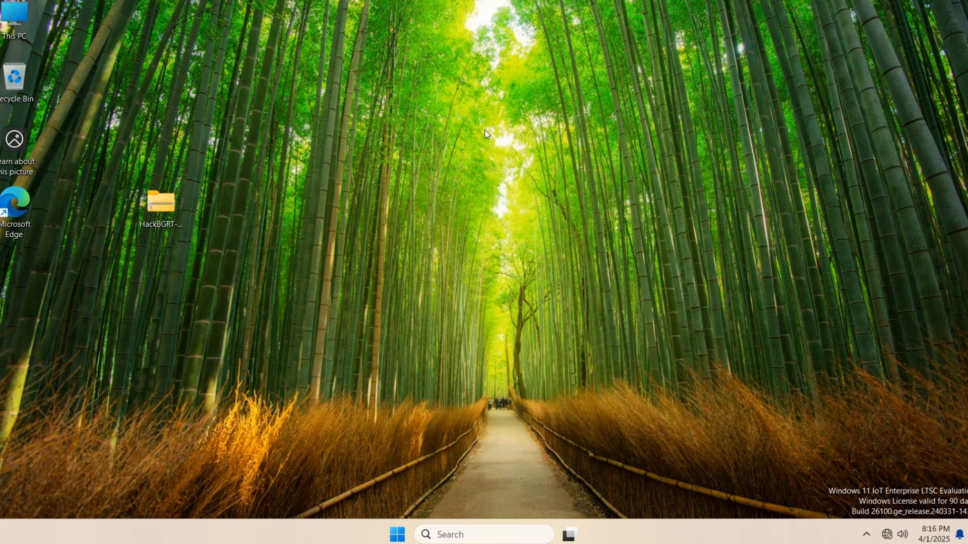
pyautogui.moveTo(401, 92)
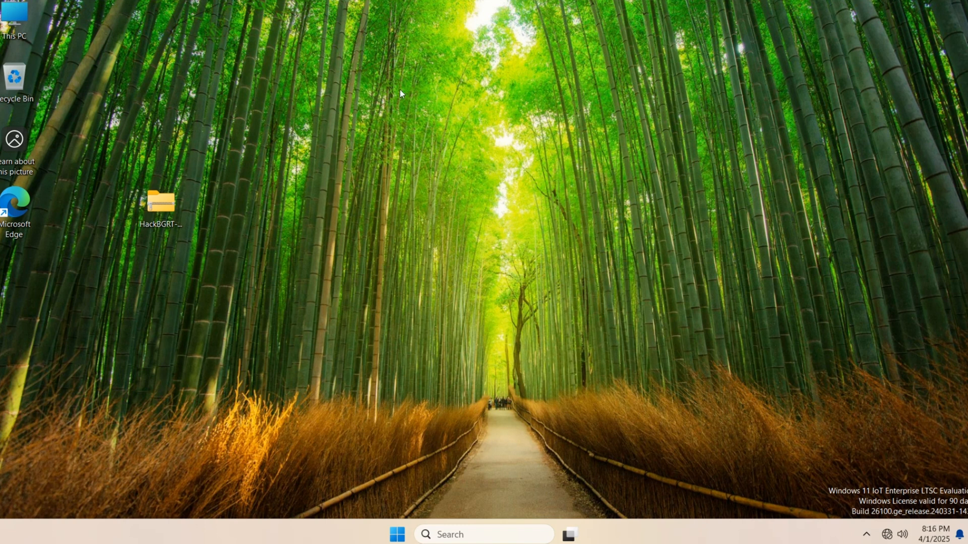
pyautogui.moveTo(308, 272)
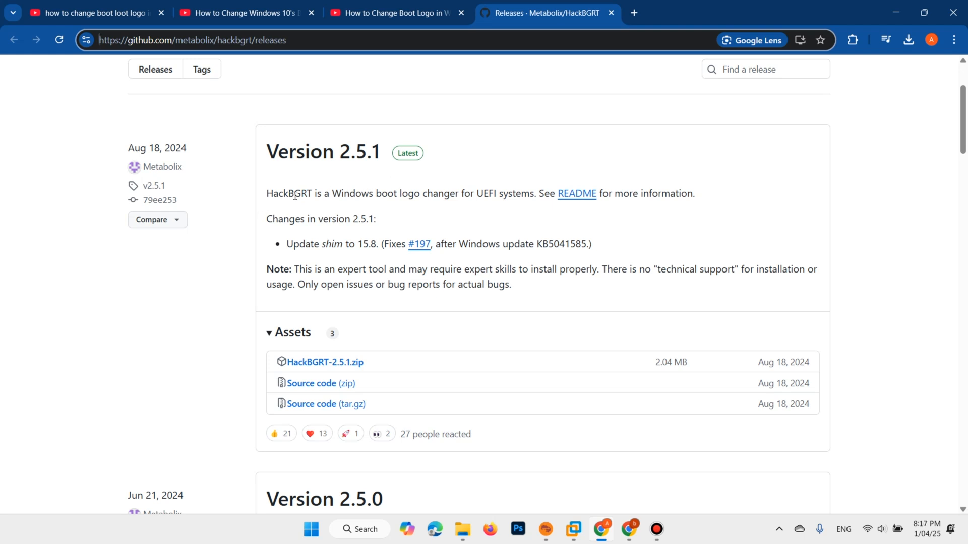
# Step: Scroll the releases page down to the Version 2.5.1 Assets with HackBGRT-2.5.1.zip
pyautogui.scroll(-3)
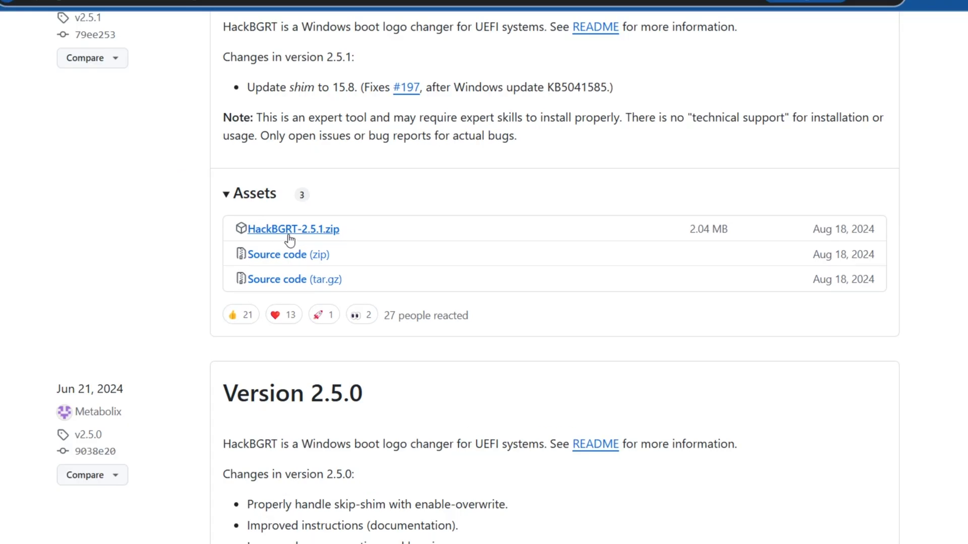
pyautogui.moveTo(417, 229)
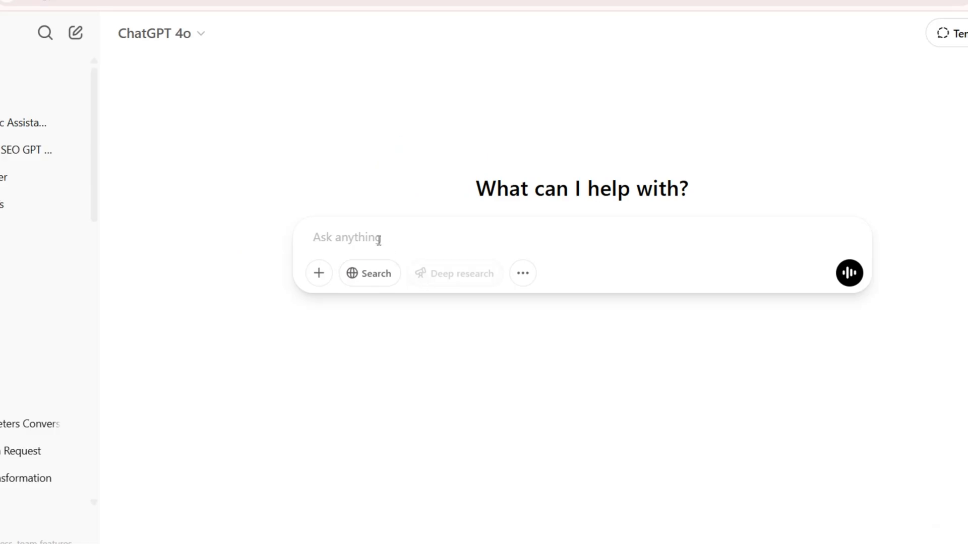
# Step: Send the prompt 'crate one hack boot logo for windows' to ChatGPT
pyautogui.write('crate one')
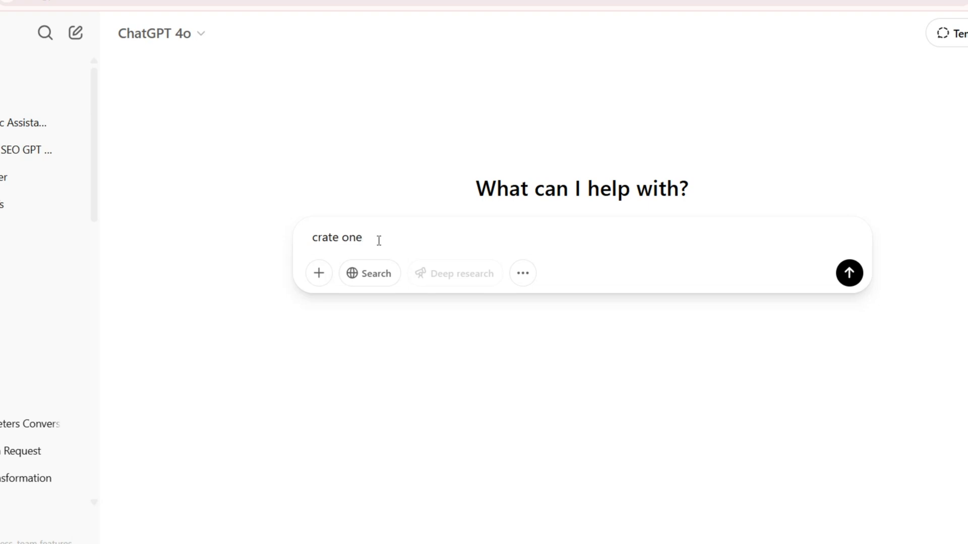
pyautogui.write('hack')
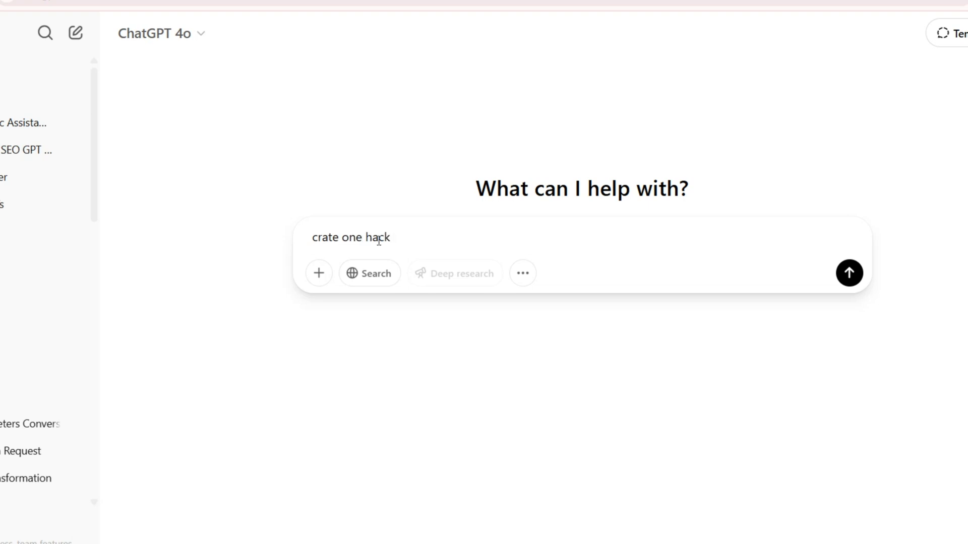
pyautogui.write('boot logo')
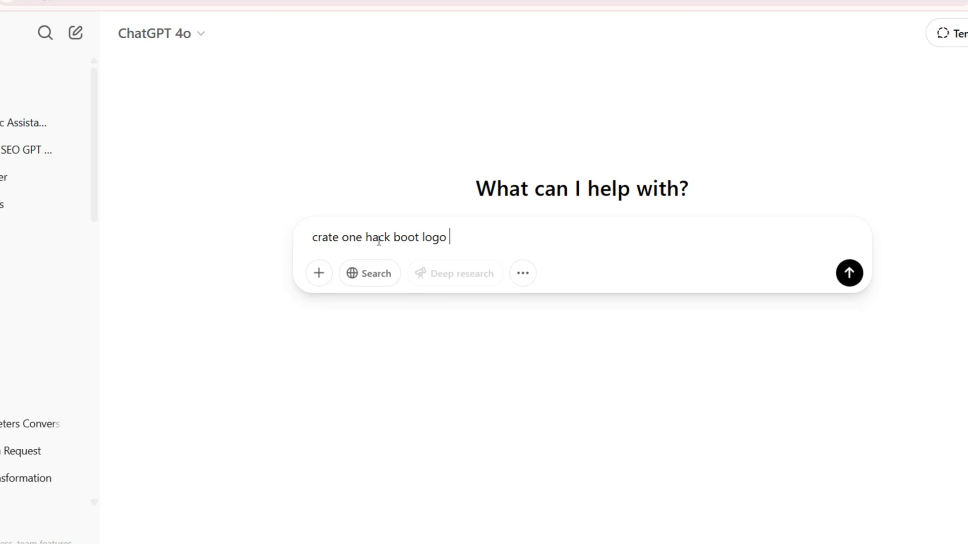
pyautogui.write('for windows')
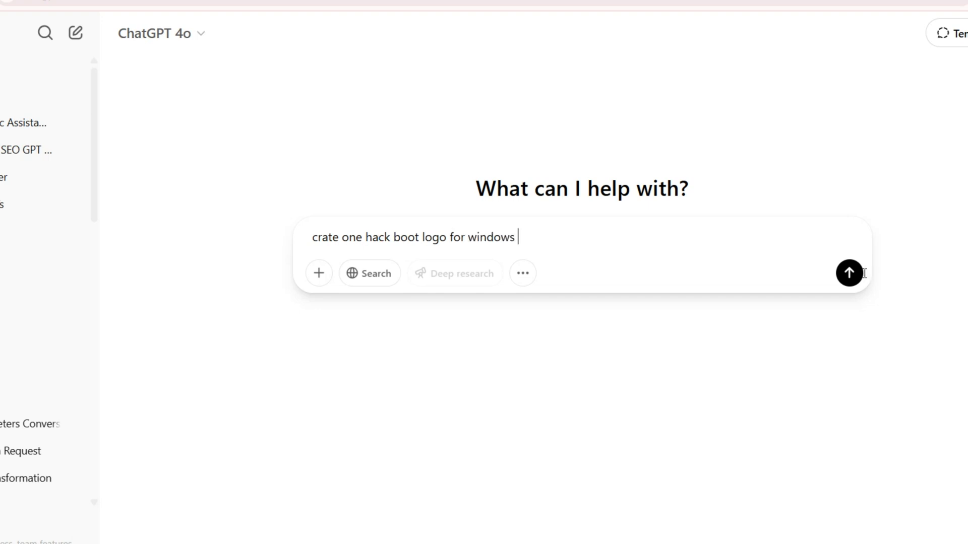
pyautogui.click(849, 273)
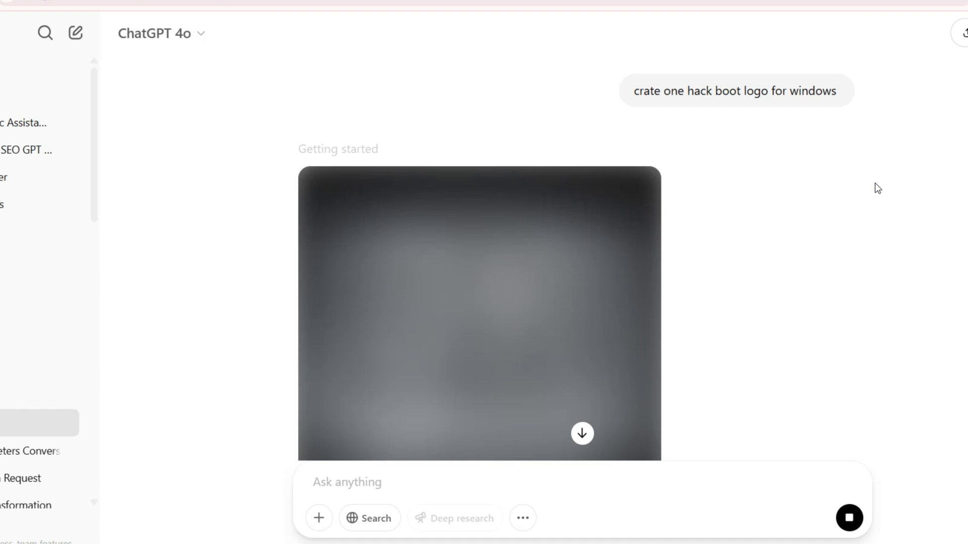
pyautogui.moveTo(857, 208)
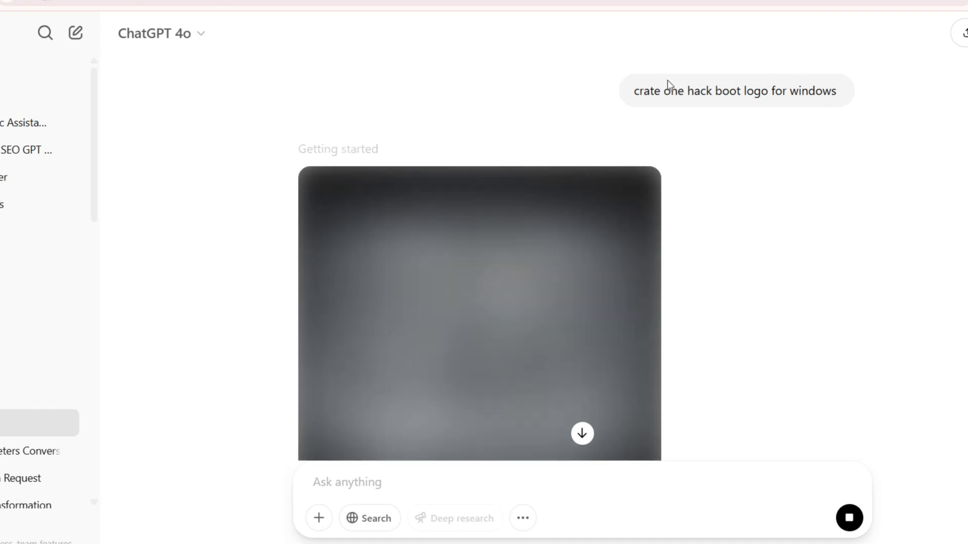
pyautogui.moveTo(510, 67)
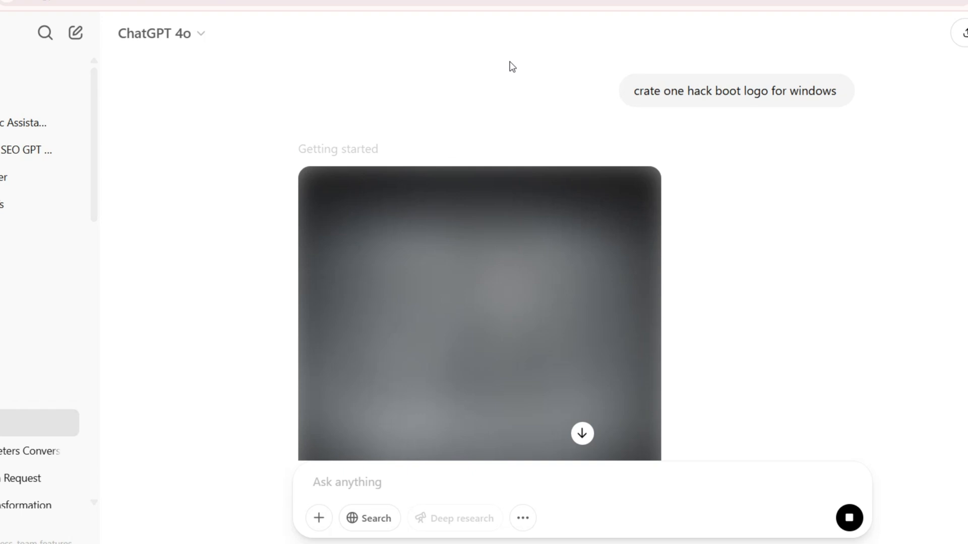
pyautogui.moveTo(780, 172)
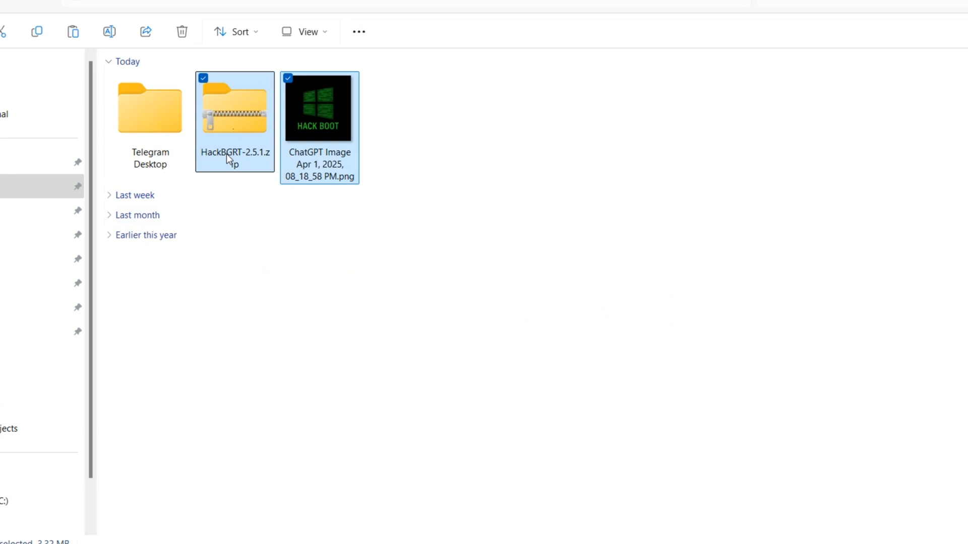
pyautogui.moveTo(464, 135)
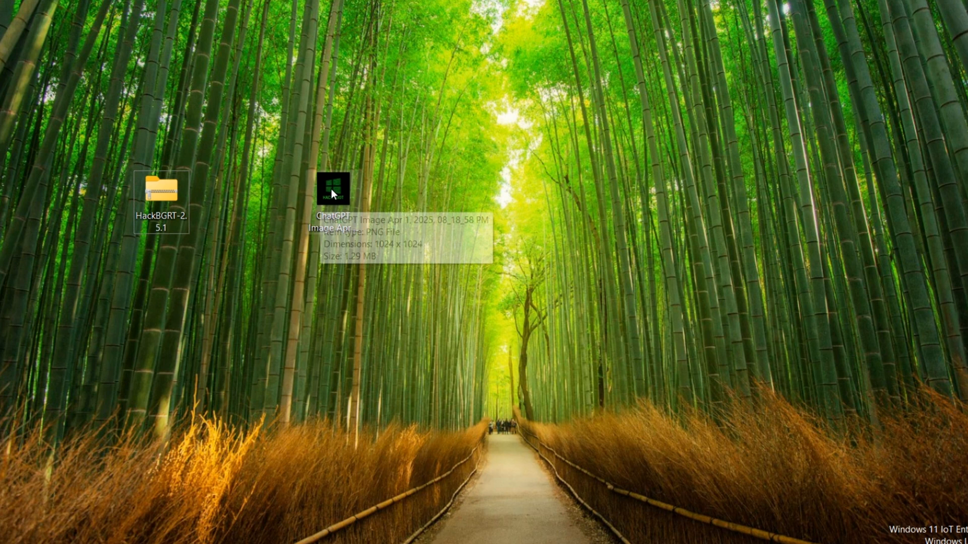
# Step: Open the desktop ChatGPT Image file with Paint via Open with
pyautogui.rightClick(333, 193)
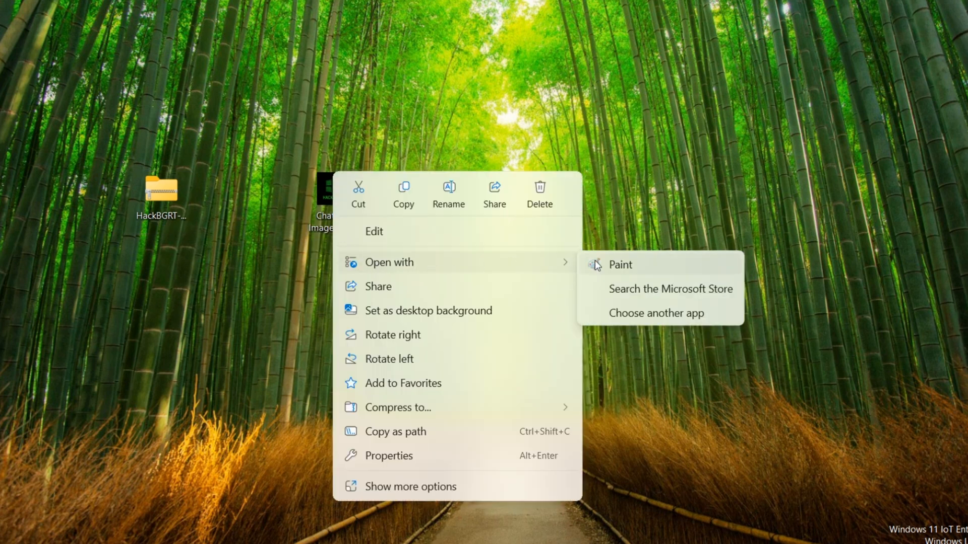
pyautogui.click(620, 265)
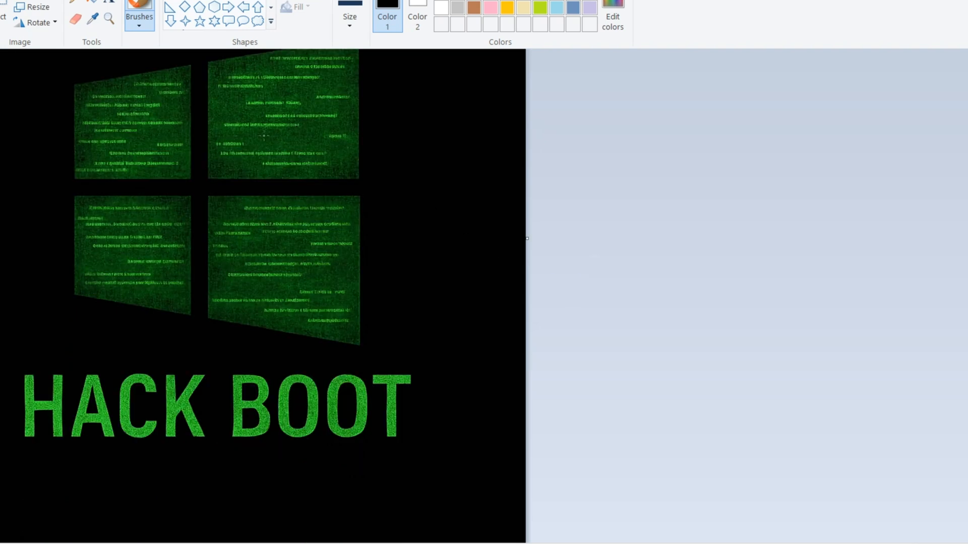
# Step: Resize the image in pixels to 1920 by 1080 without maintaining aspect ratio
pyautogui.click(30, 9)
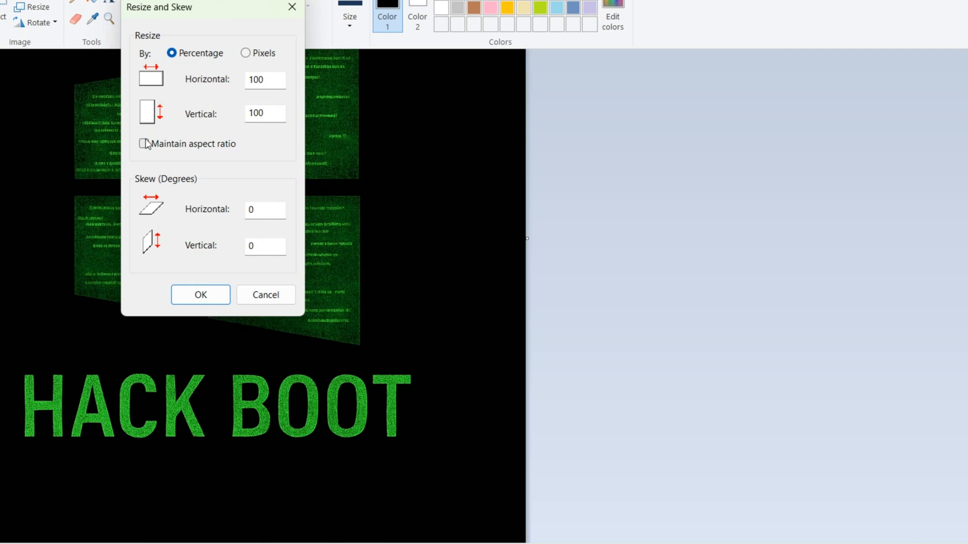
pyautogui.click(244, 52)
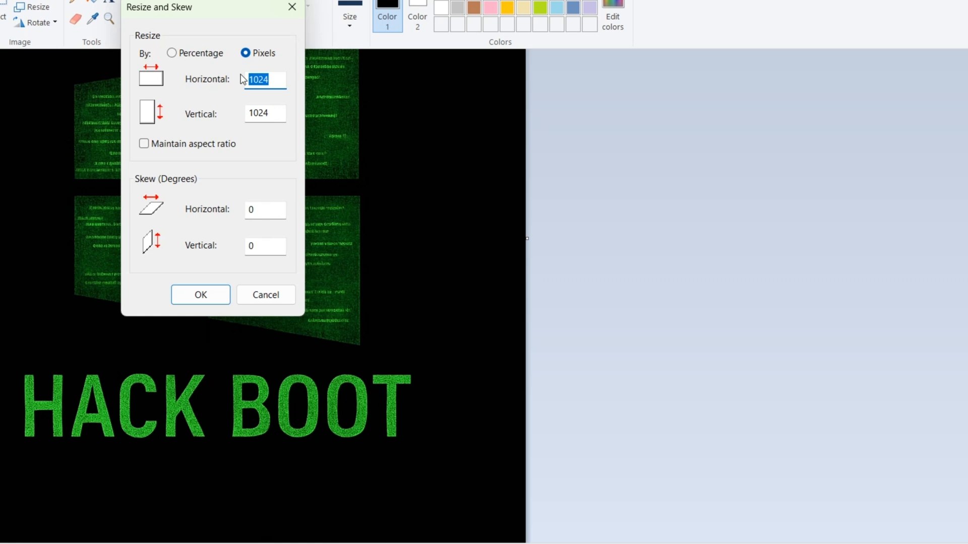
pyautogui.write('1920')
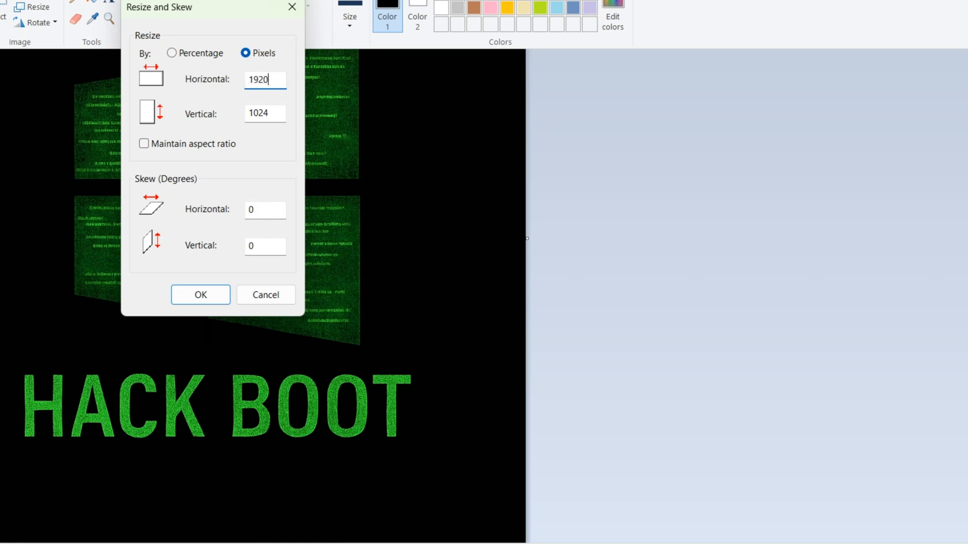
pyautogui.write('10')
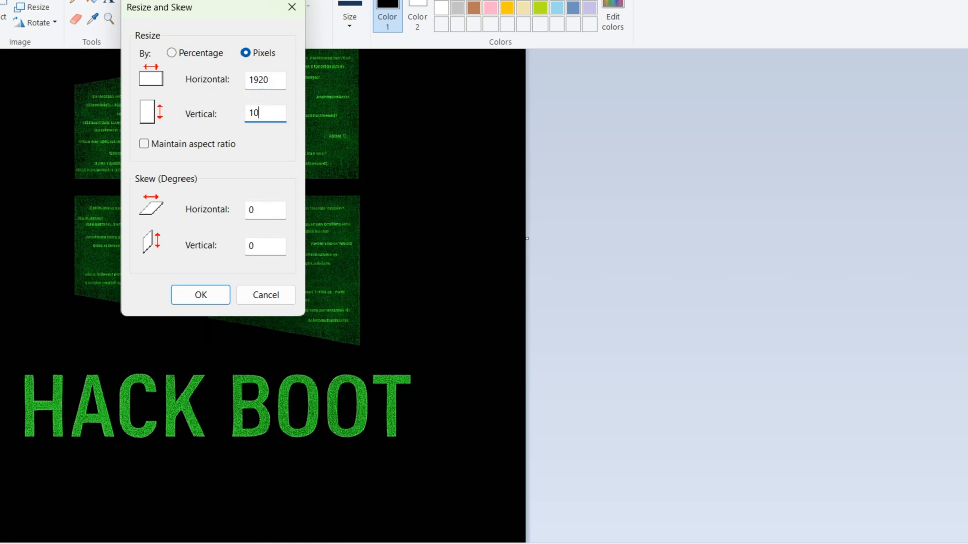
pyautogui.write('1080')
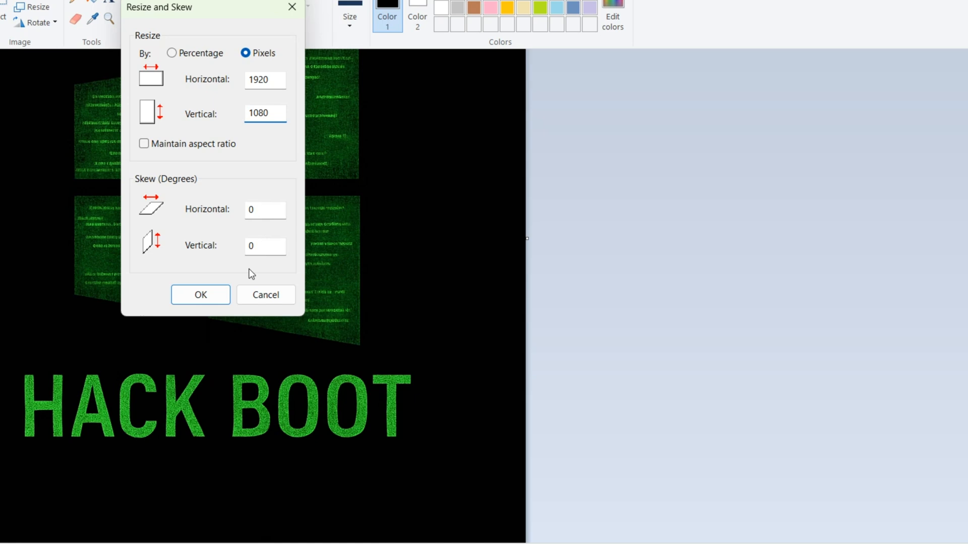
pyautogui.click(201, 294)
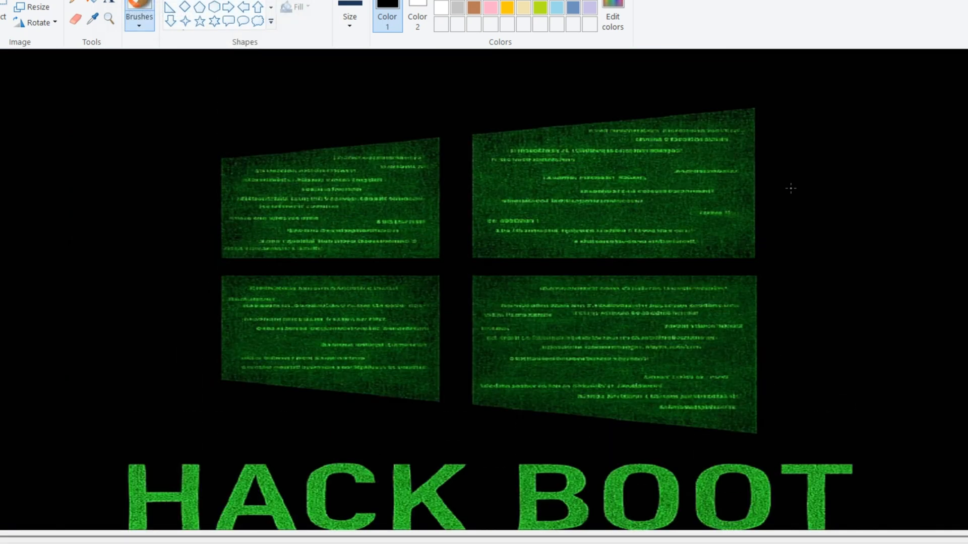
pyautogui.moveTo(786, 192)
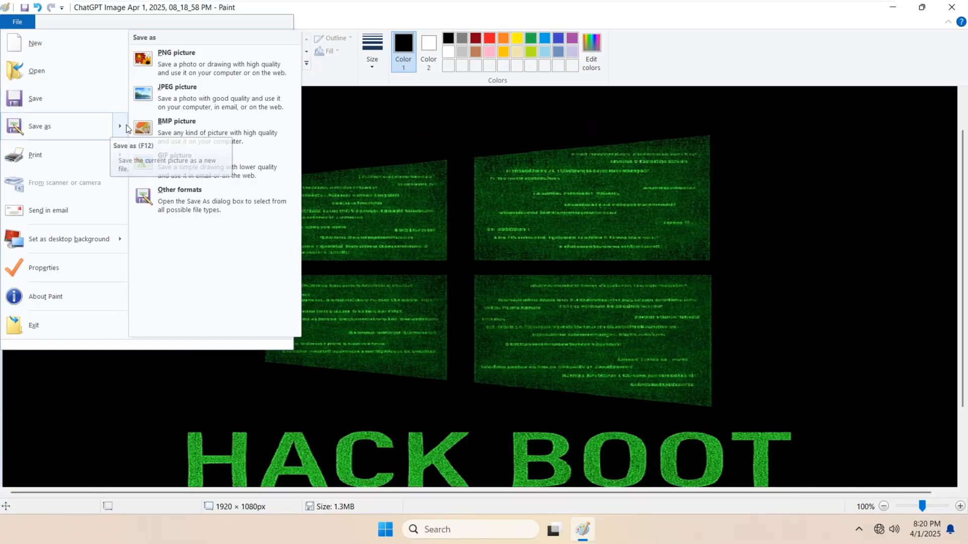
pyautogui.moveTo(175, 128)
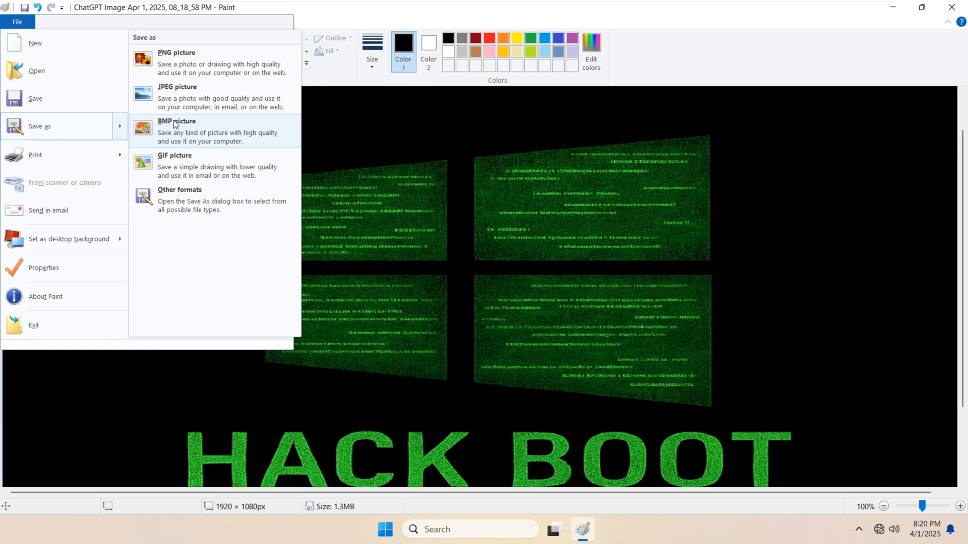
# Step: Save the image to the Desktop as 24-bit bitmap 'splash'
pyautogui.click(176, 130)
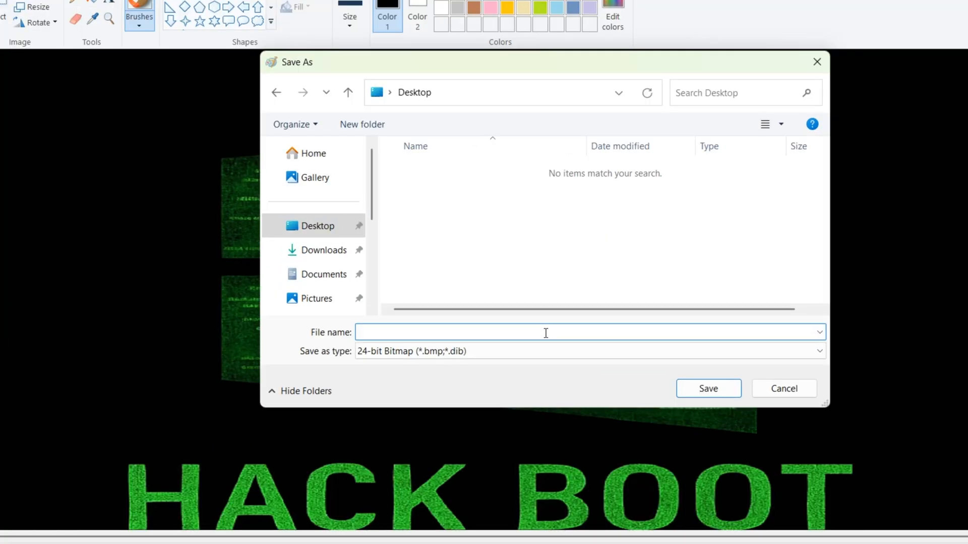
pyautogui.write('s')
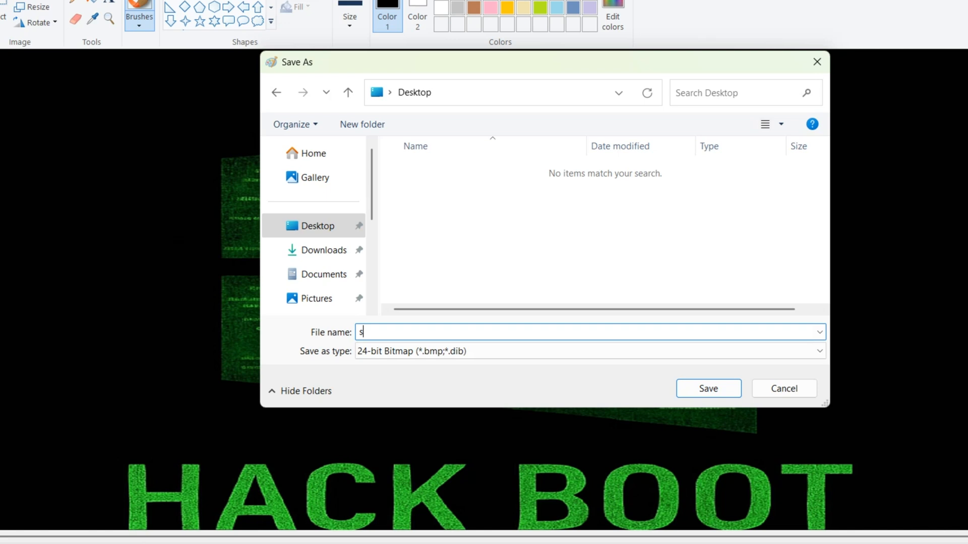
pyautogui.write('plash')
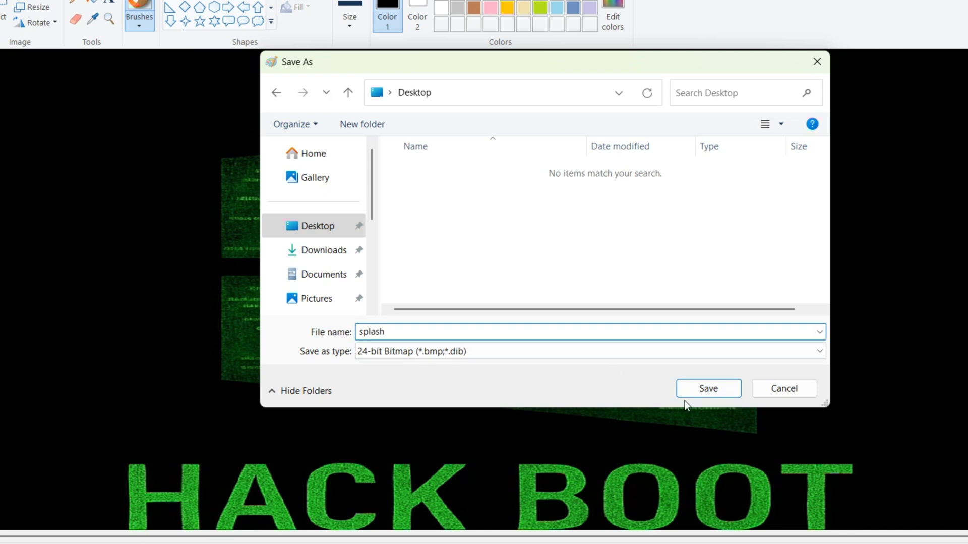
pyautogui.click(707, 389)
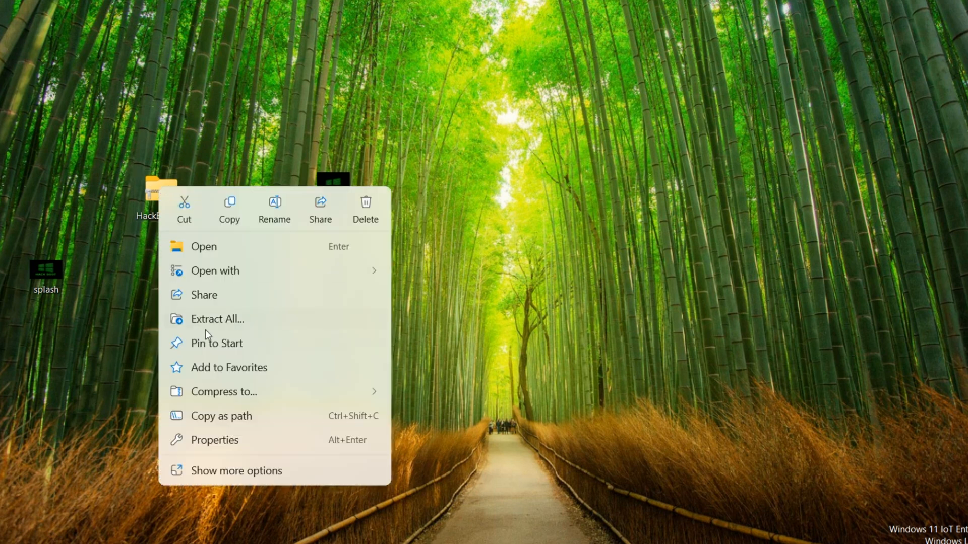
# Step: Extract the HackBGRT-2.5.1 zip to the Desktop and show the extracted folder
pyautogui.click(218, 318)
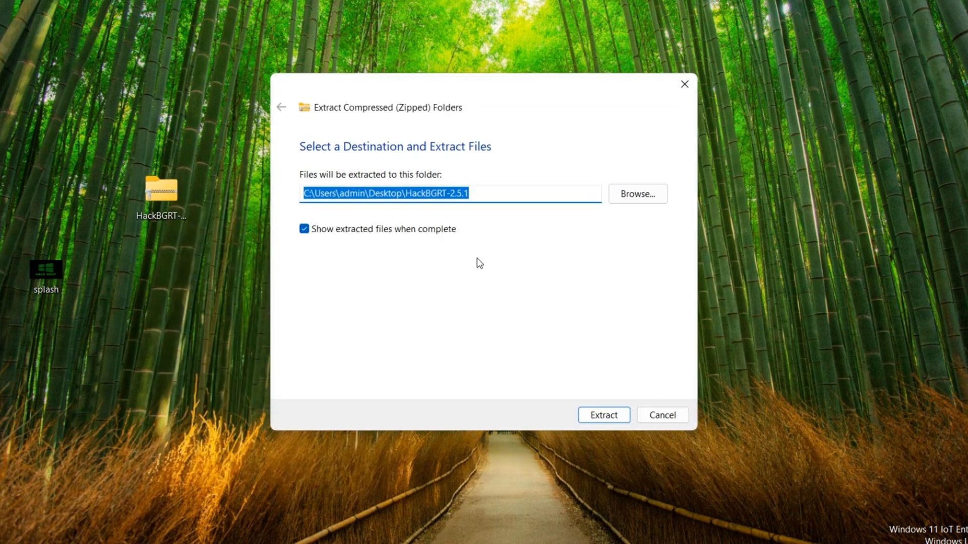
pyautogui.click(604, 415)
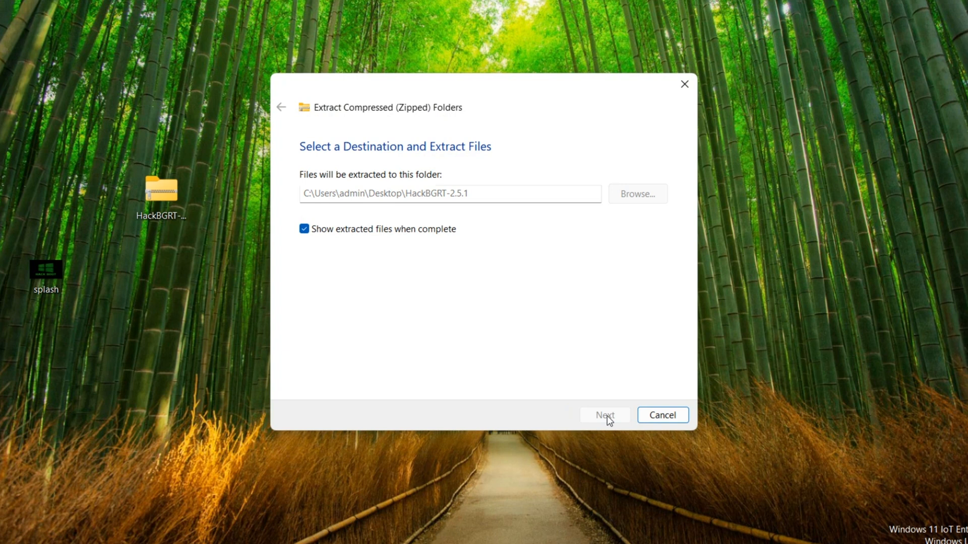
pyautogui.click(605, 416)
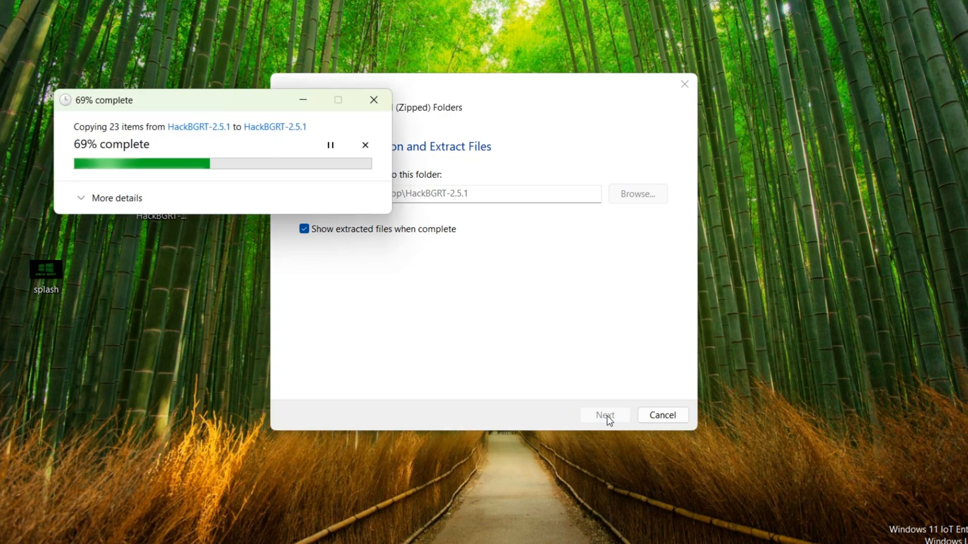
pyautogui.click(605, 415)
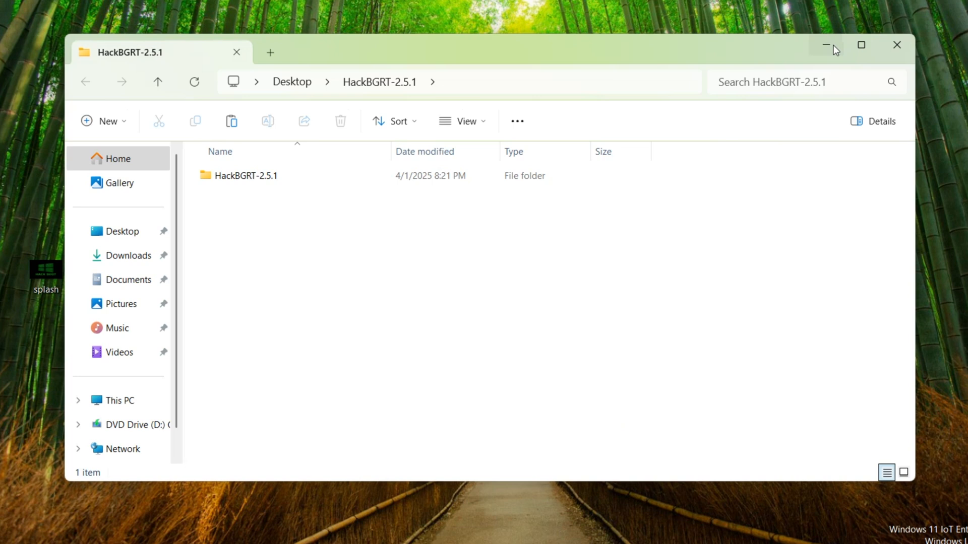
# Step: Copy splash from the Desktop and paste it over splash.bmp in the inner HackBGRT-2.5.1 folder
pyautogui.rightClick(41, 270)
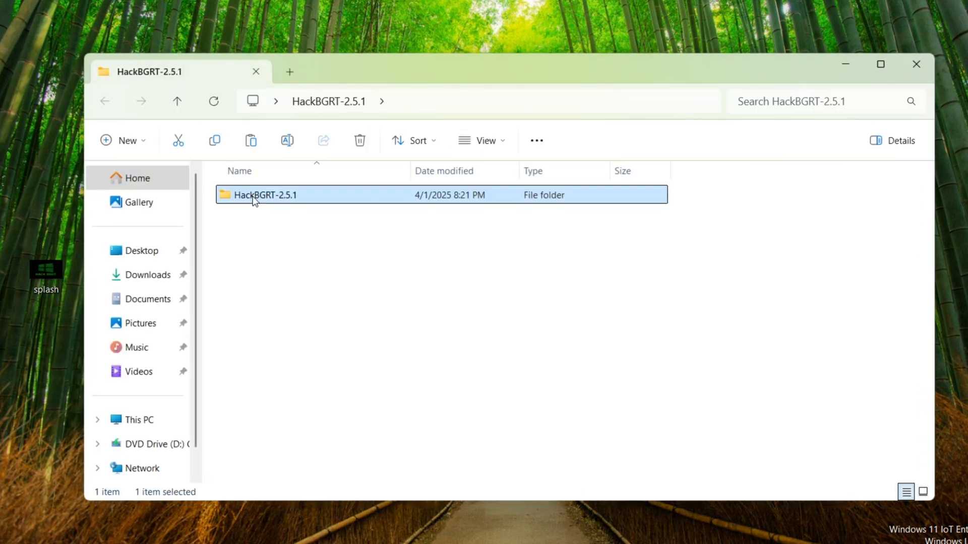
pyautogui.doubleClick(265, 195)
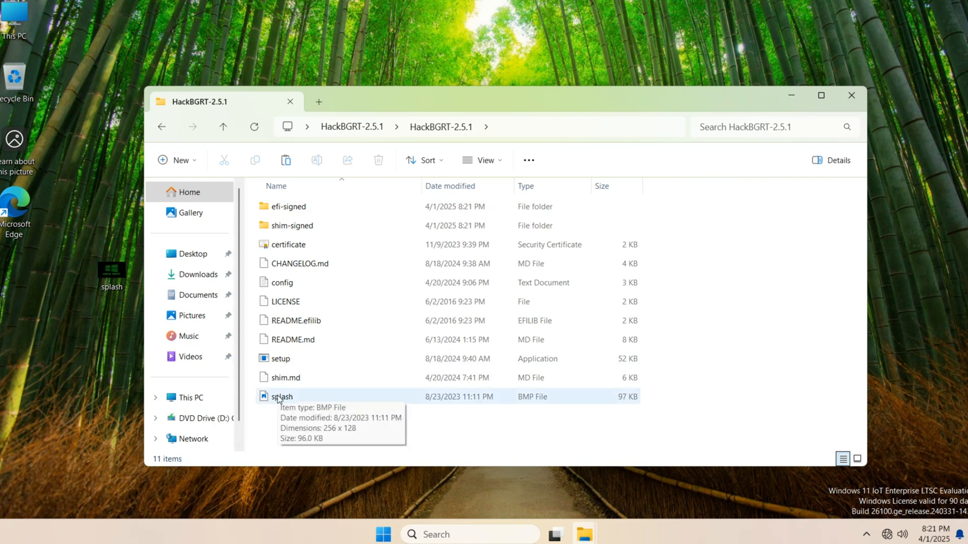
pyautogui.doubleClick(280, 397)
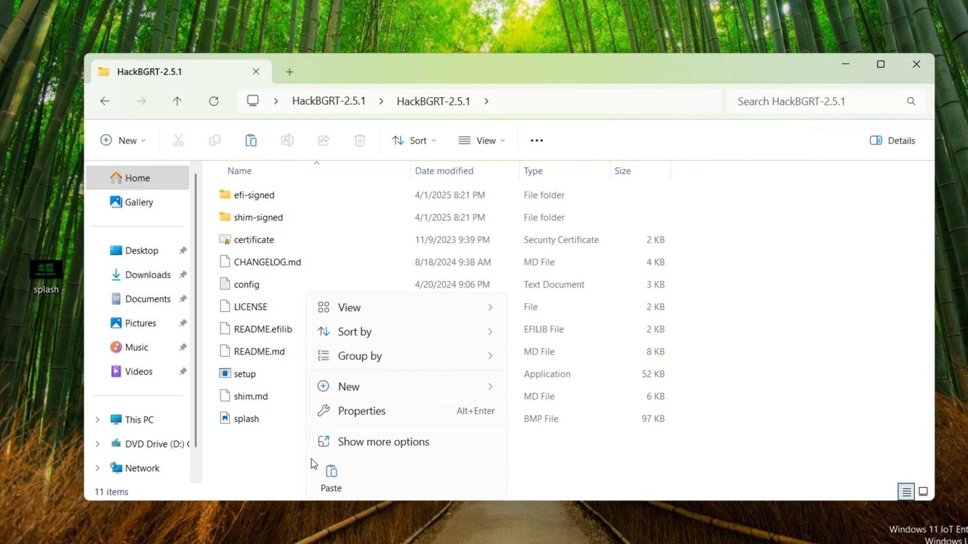
pyautogui.click(330, 478)
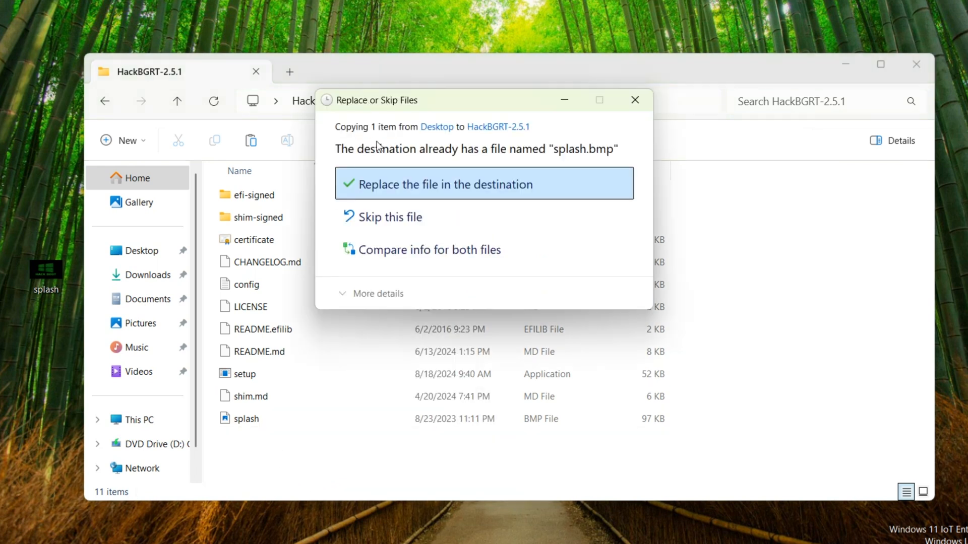
pyautogui.click(444, 184)
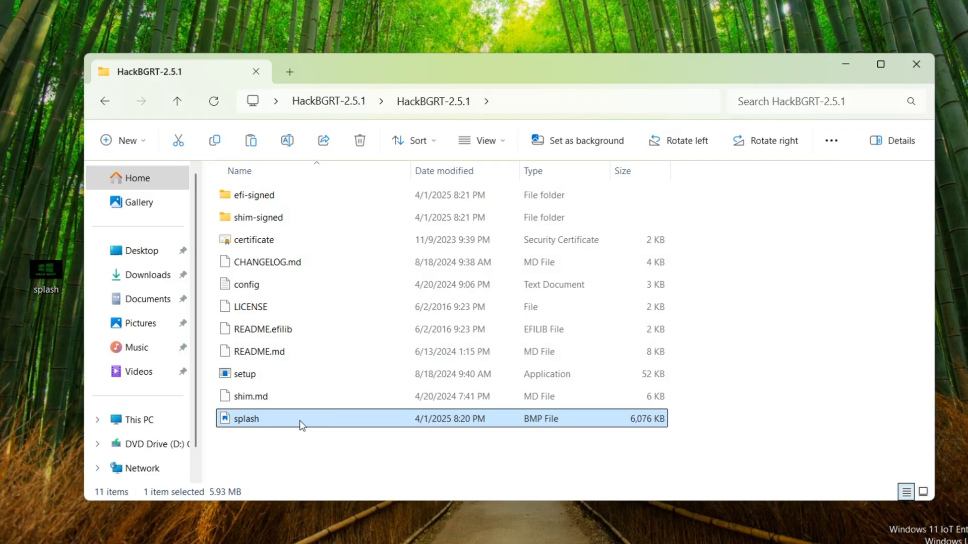
# Step: Preview the replaced splash, then launch setup.exe from the HackBGRT-2.5.1 folder
pyautogui.doubleClick(245, 418)
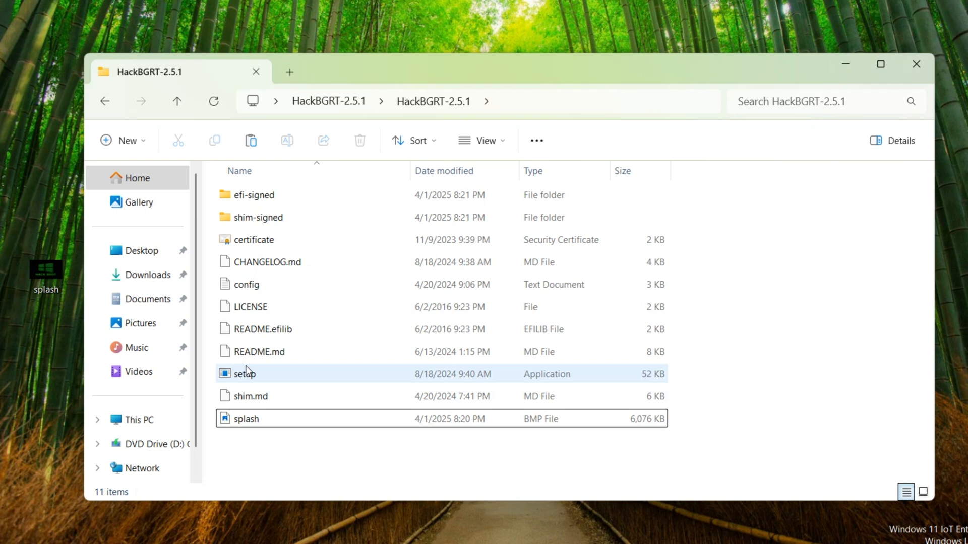
pyautogui.rightClick(244, 373)
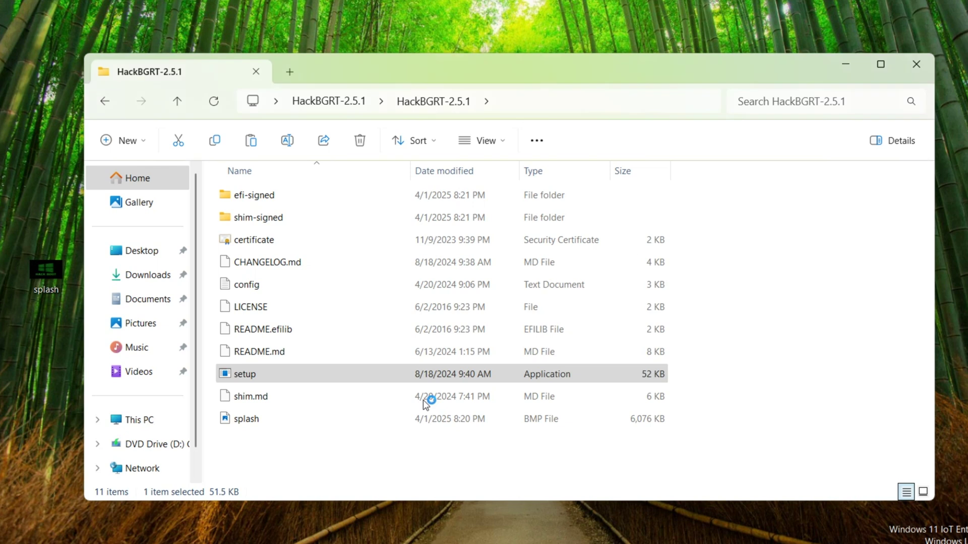
pyautogui.doubleClick(244, 374)
pyautogui.write('msinfo32')
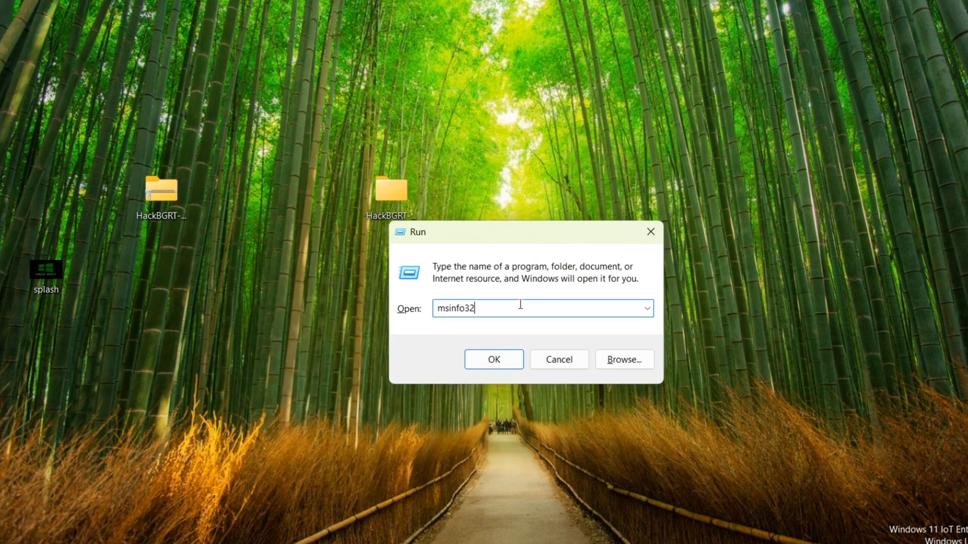
# Step: Run msinfo32 to show the System Information summary with BIOS mode UEFI
pyautogui.click(494, 359)
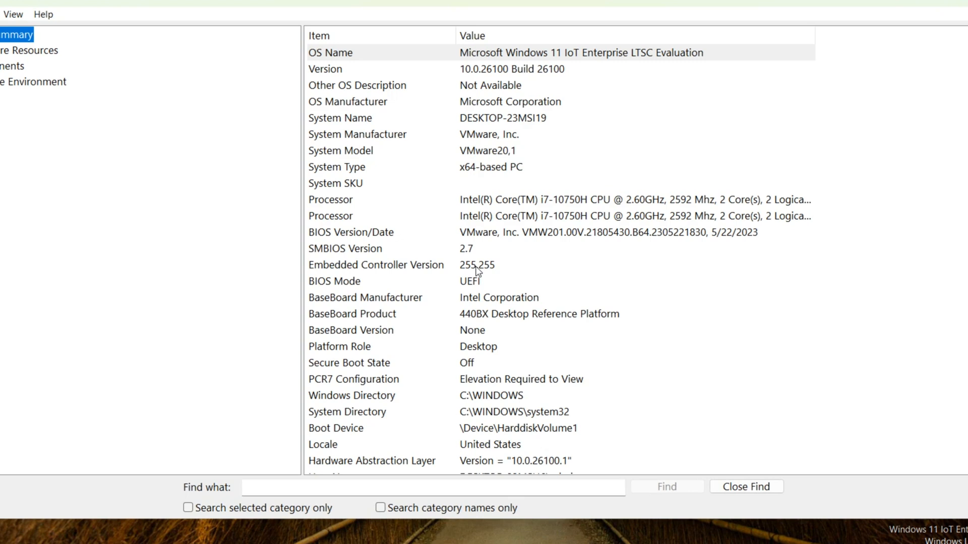
pyautogui.moveTo(462, 297)
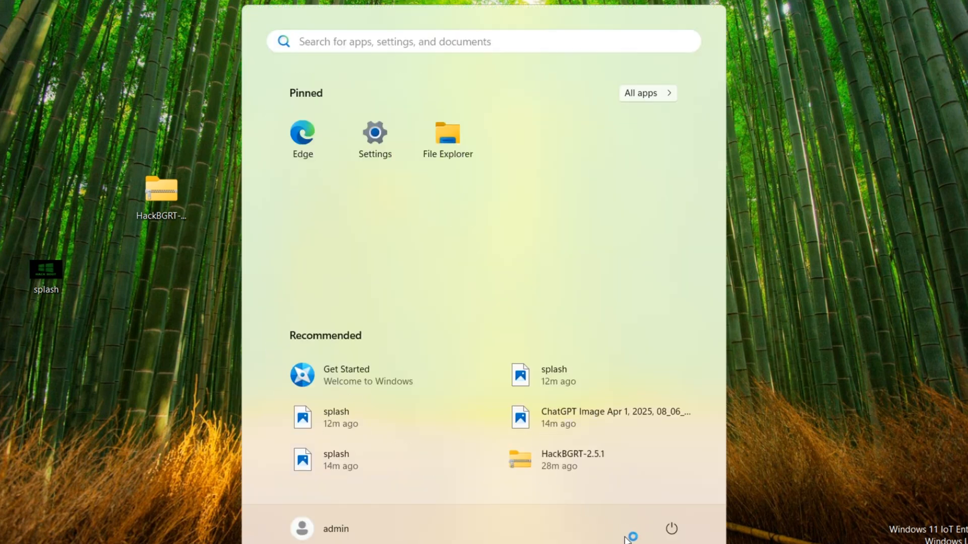
# Step: Restart the computer from the Start menu power options
pyautogui.click(671, 541)
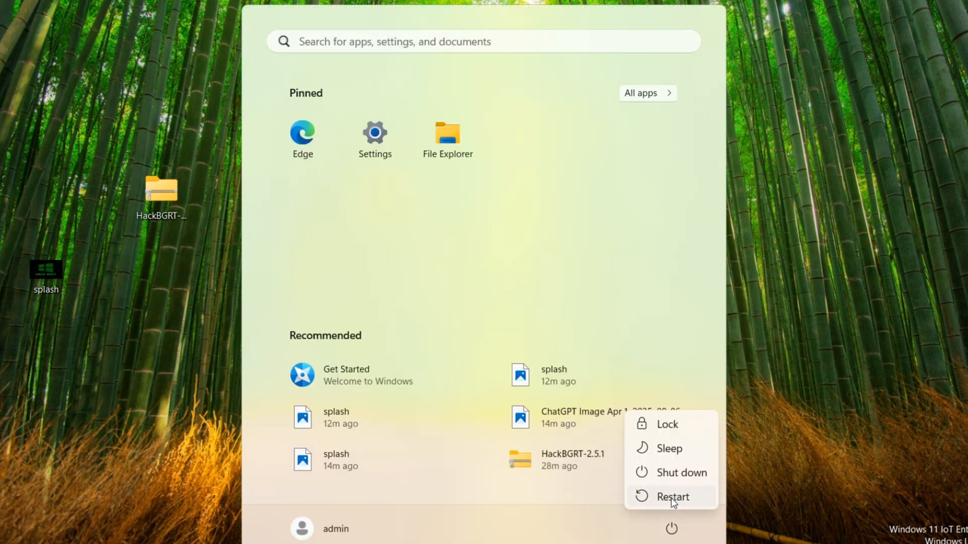
pyautogui.click(673, 497)
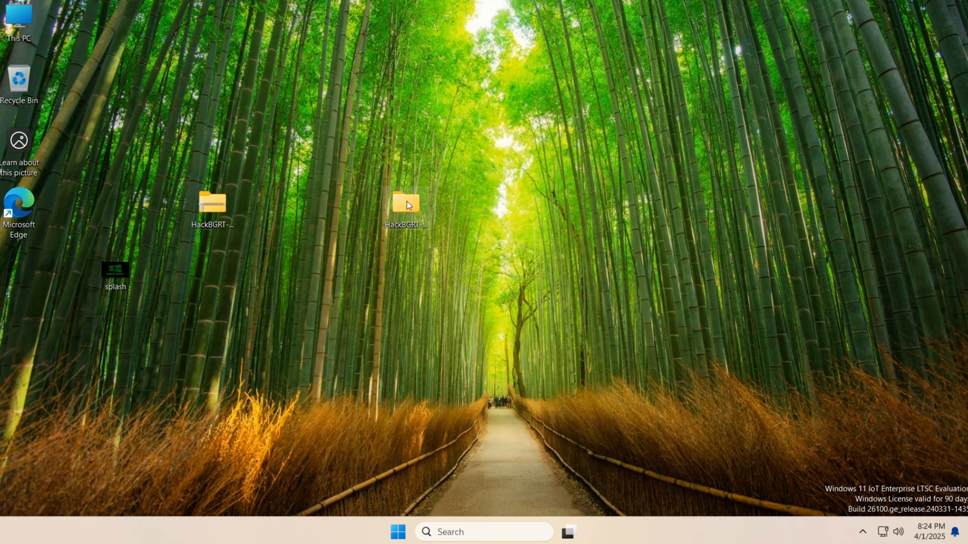
# Step: Launch setup.exe from the HackBGRT-2.5.1 folder and remove HackBGRT and its boot logo completely
pyautogui.doubleClick(402, 204)
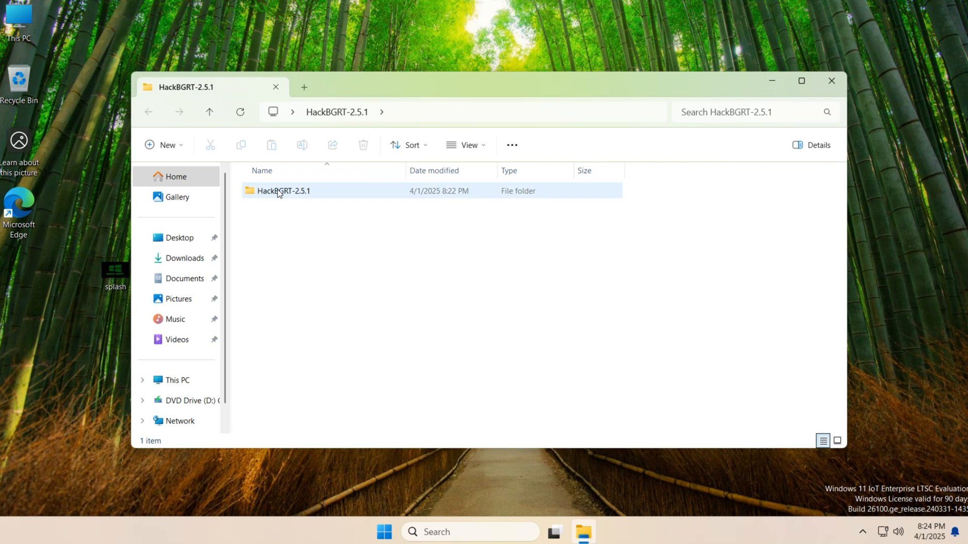
pyautogui.doubleClick(283, 191)
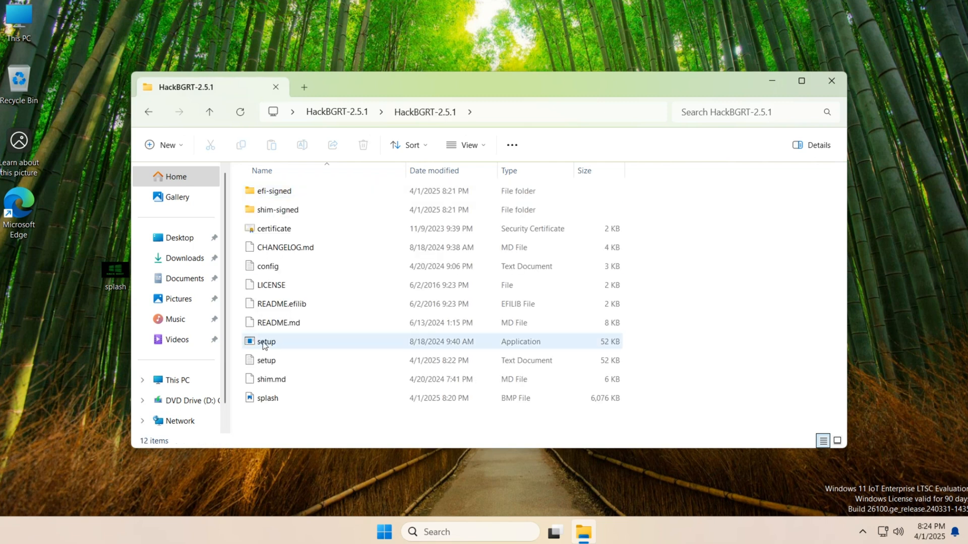
pyautogui.rightClick(265, 341)
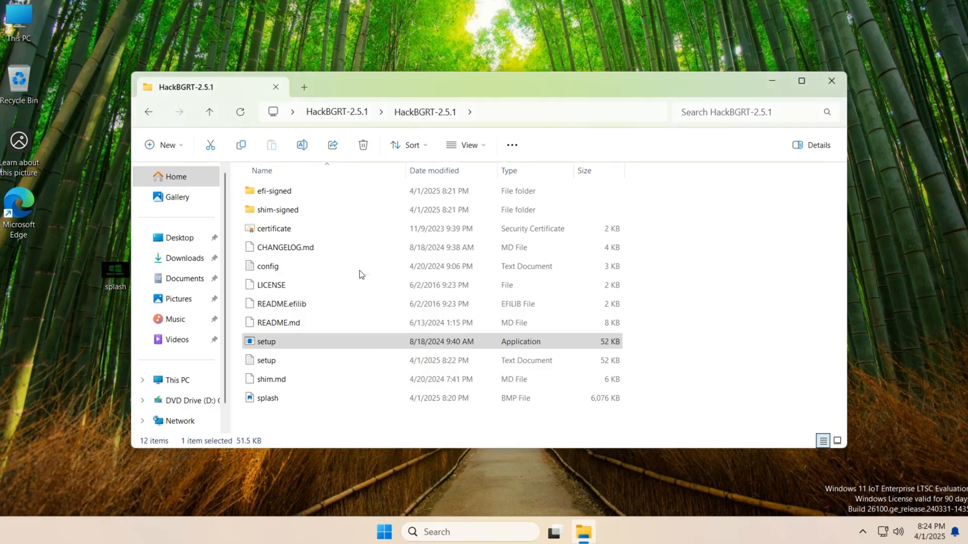
pyautogui.doubleClick(267, 340)
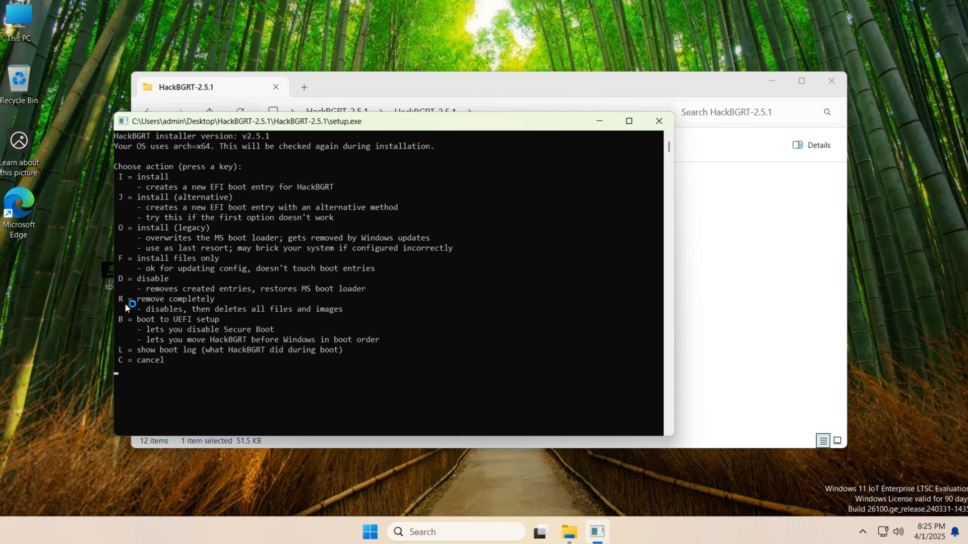
pyautogui.moveTo(166, 381)
pyautogui.write('r')
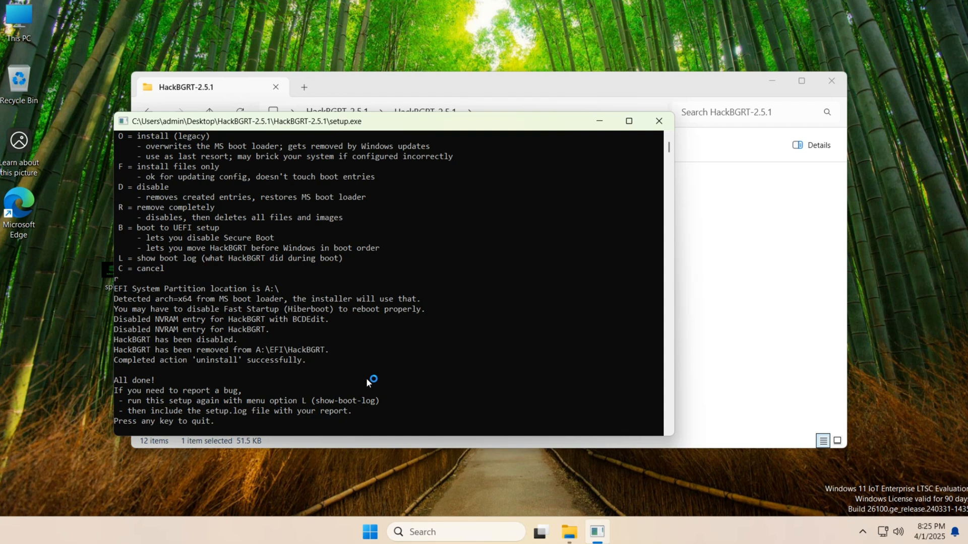
pyautogui.moveTo(377, 433)
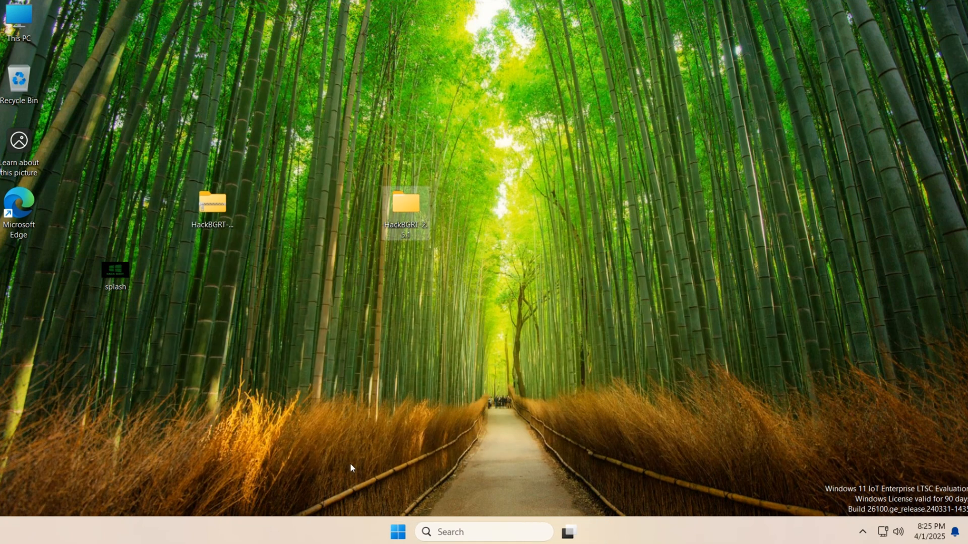
pyautogui.click(397, 533)
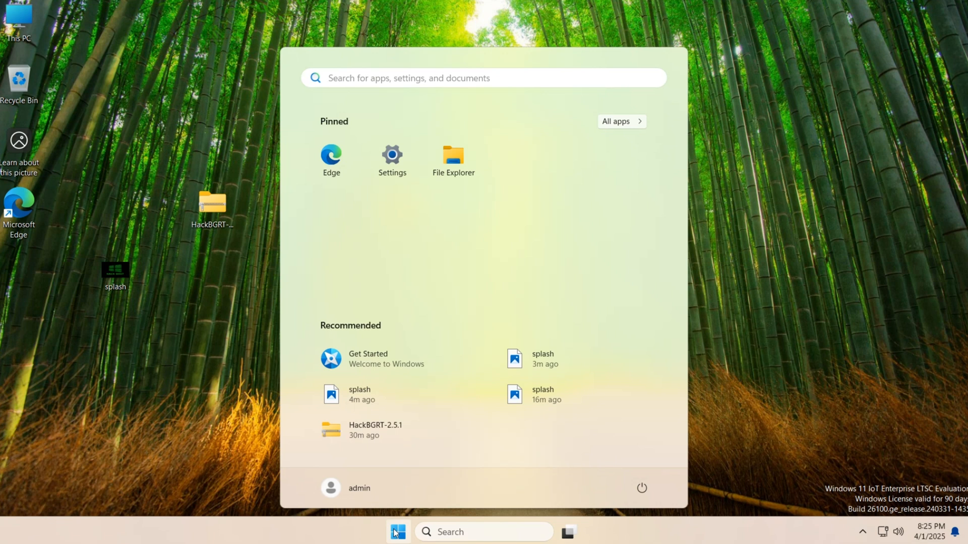
pyautogui.moveTo(395, 532)
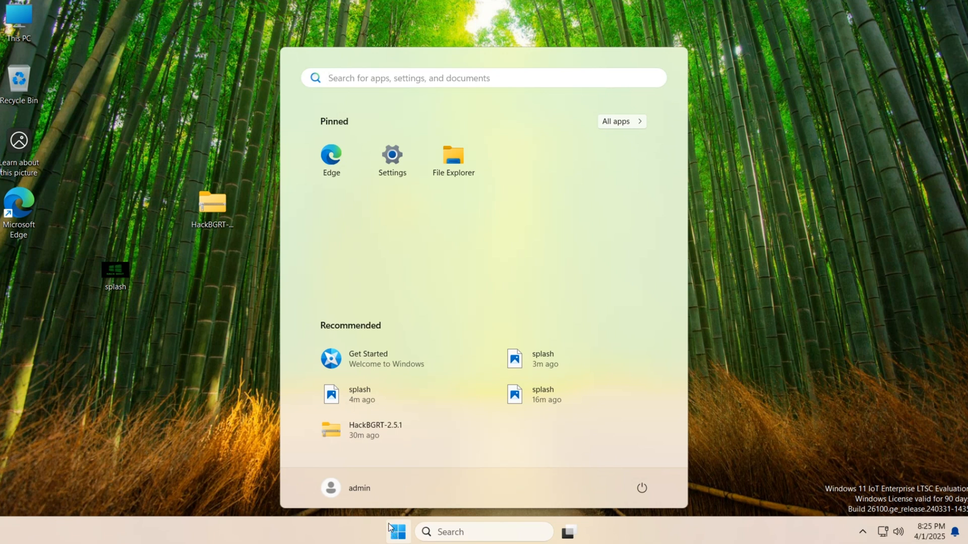